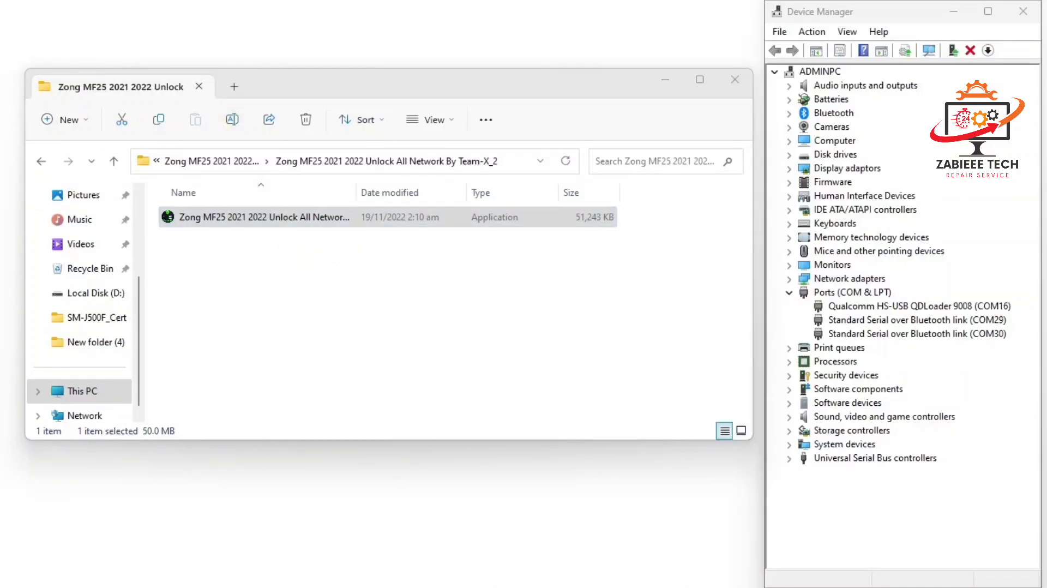
Launch the Zong MF25 unlock tool and move its registration dialog higher
{"action": "double_click", "coordinate": [263, 217]}
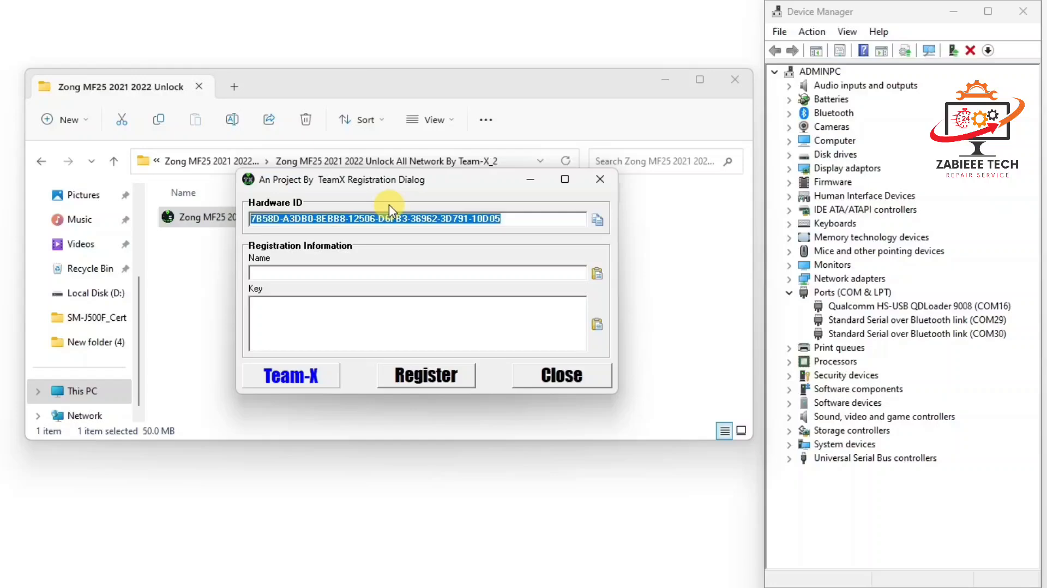
{"action": "left_click_drag", "start_coordinate": [391, 179], "coordinate": [474, 219]}
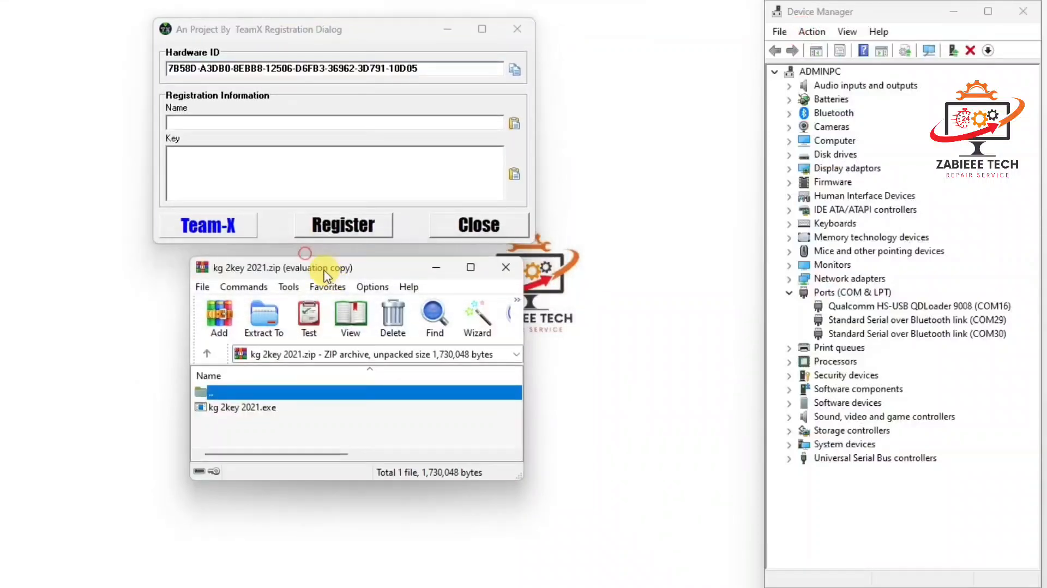
Run the keygen, paste the hardware ID as registration name, and generate the key
{"action": "left_click", "coordinate": [209, 409]}
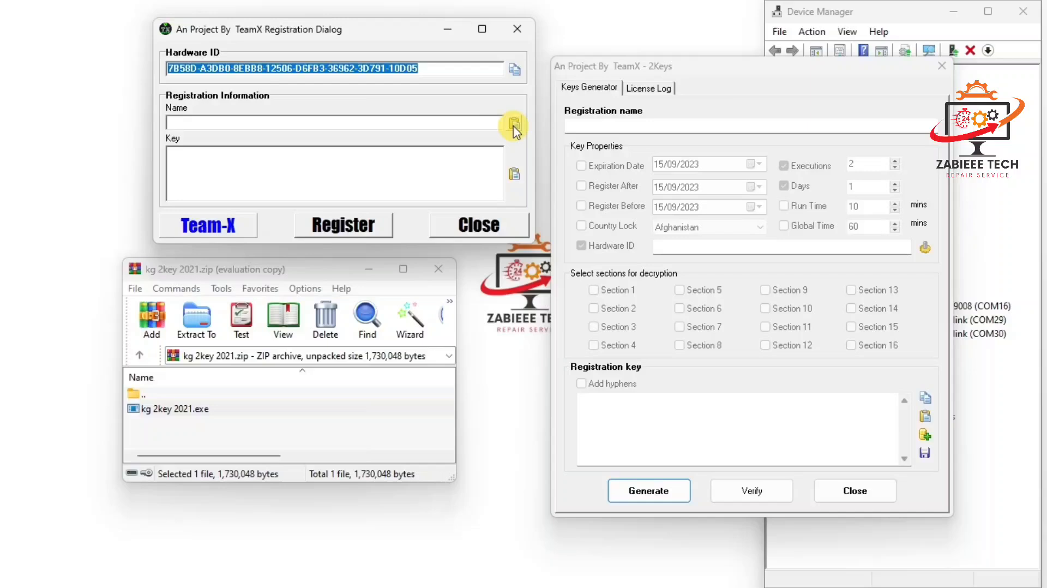
{"action": "right_click", "coordinate": [721, 126]}
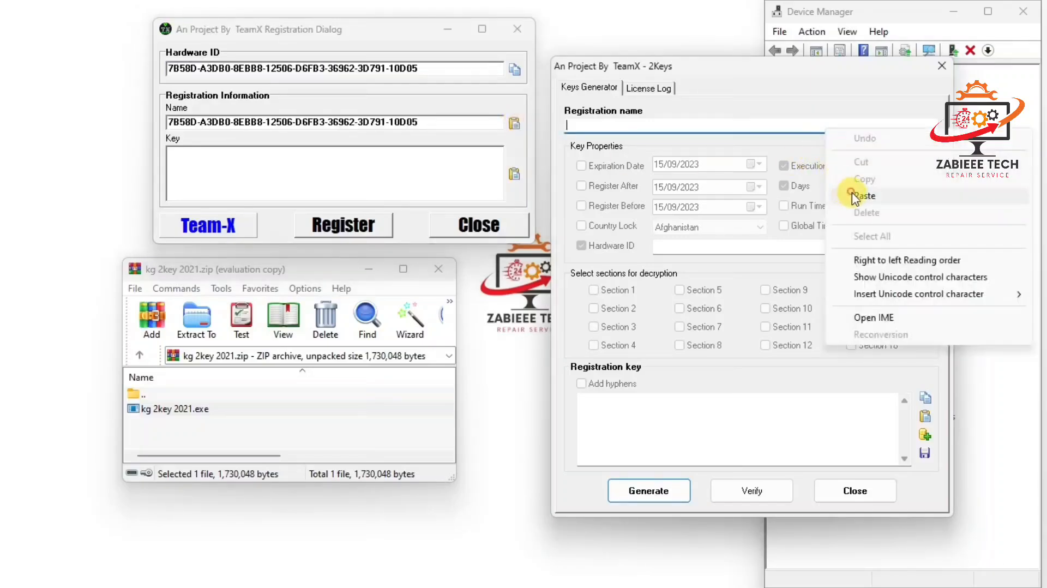
{"action": "left_click", "coordinate": [864, 196]}
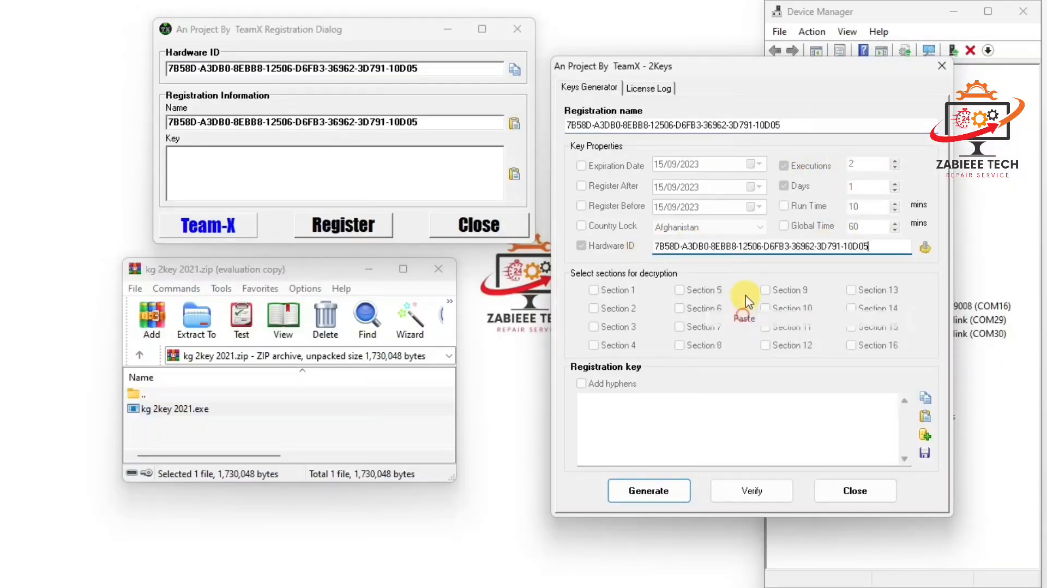
{"action": "left_click", "coordinate": [670, 490]}
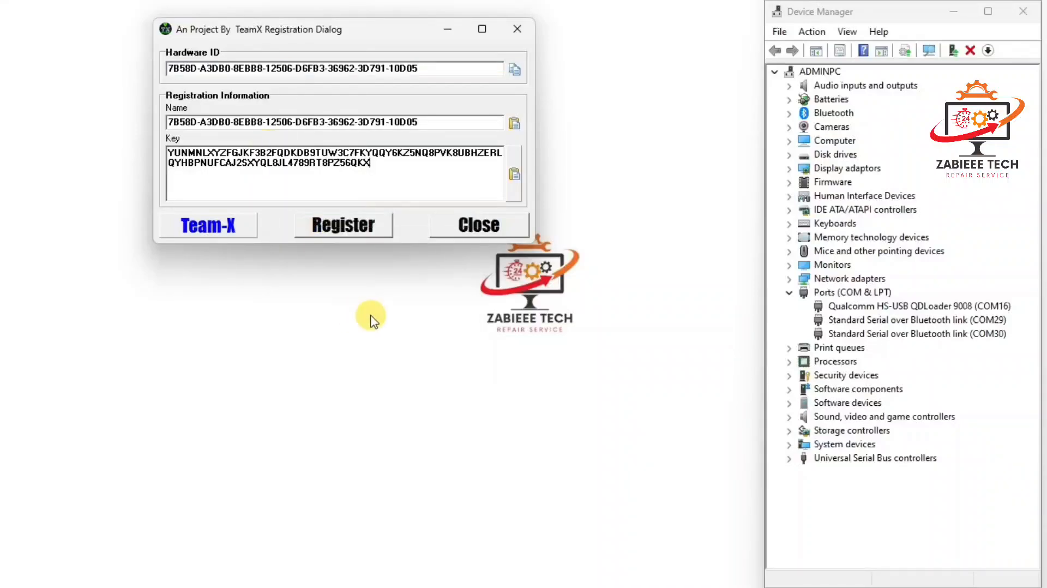
Register with the generated key and confirm the startup password
{"action": "left_click", "coordinate": [479, 225]}
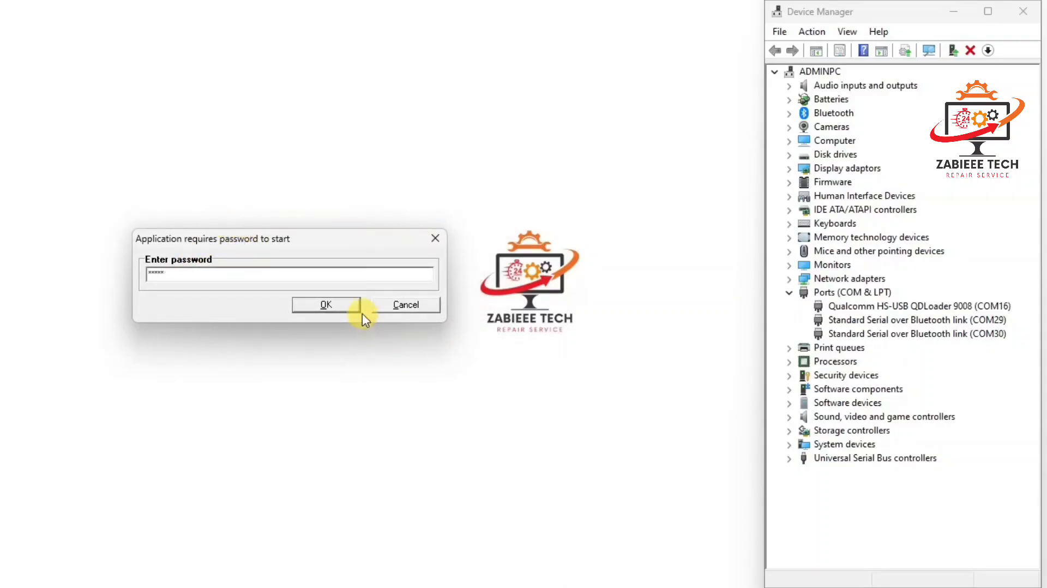
{"action": "left_click", "coordinate": [326, 304]}
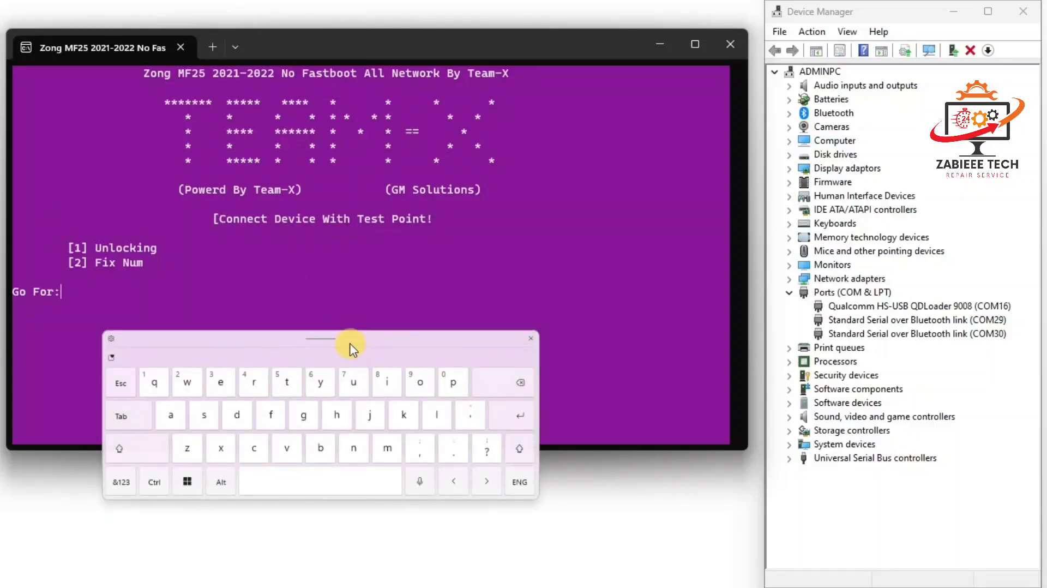
Run option 1, Unlocking, on Qualcomm 9008 port 16 until it reports done
{"action": "left_click_drag", "start_coordinate": [351, 338], "coordinate": [557, 416]}
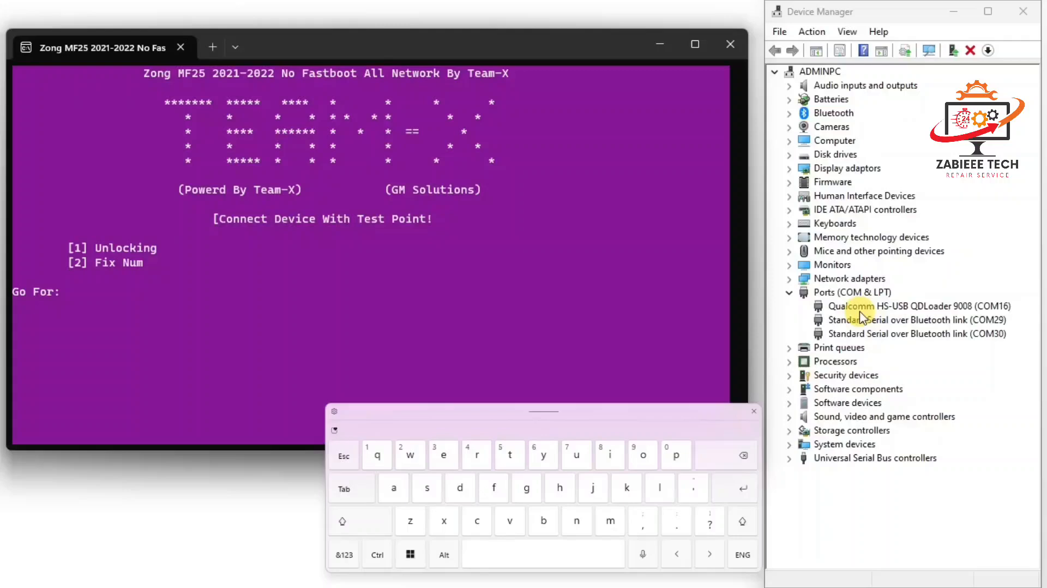
{"action": "left_click", "coordinate": [902, 306]}
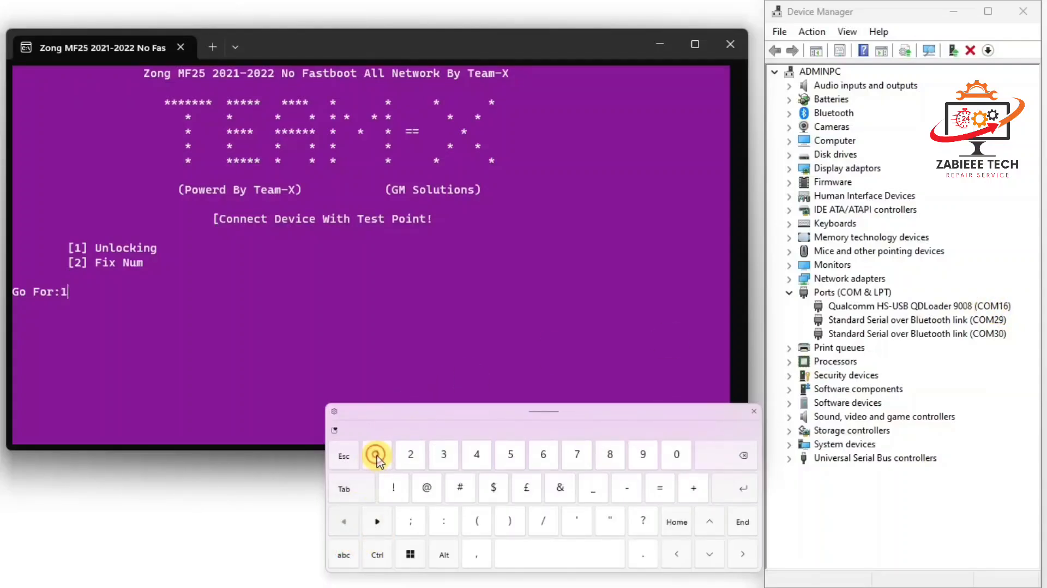
{"action": "left_click", "coordinate": [742, 488]}
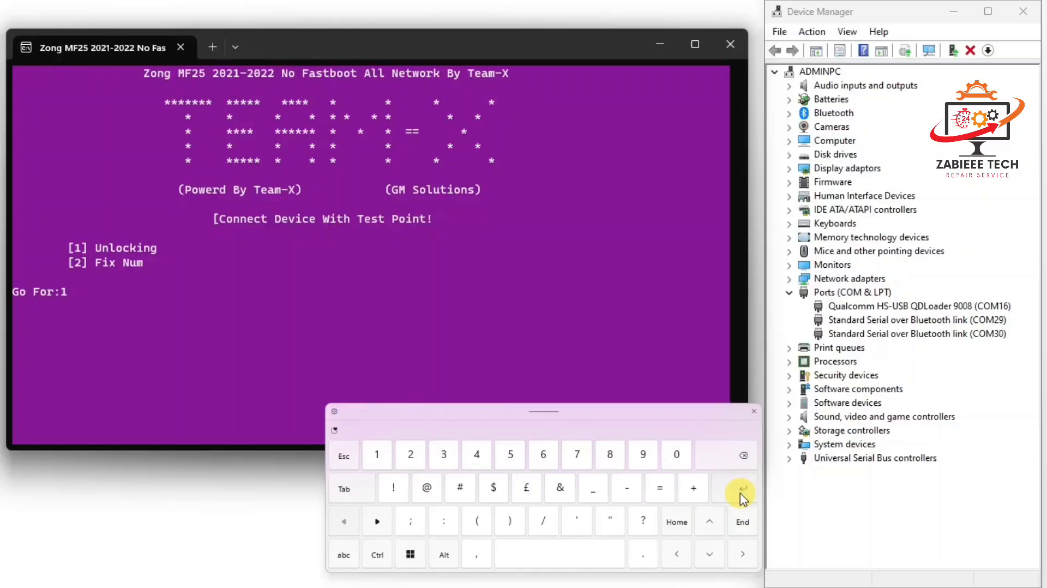
{"action": "left_click", "coordinate": [742, 488]}
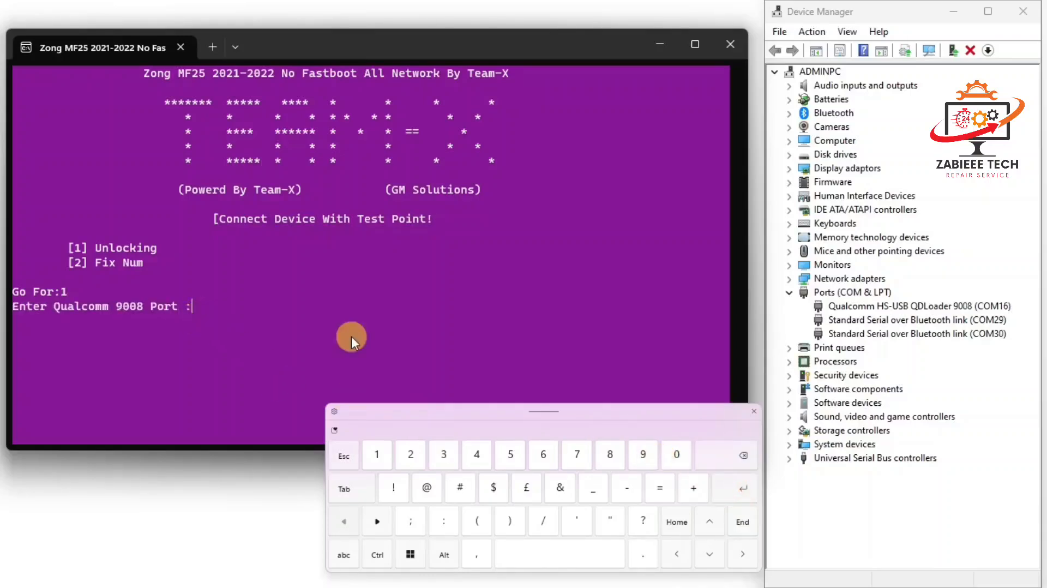
{"action": "mouse_move", "coordinate": [394, 499]}
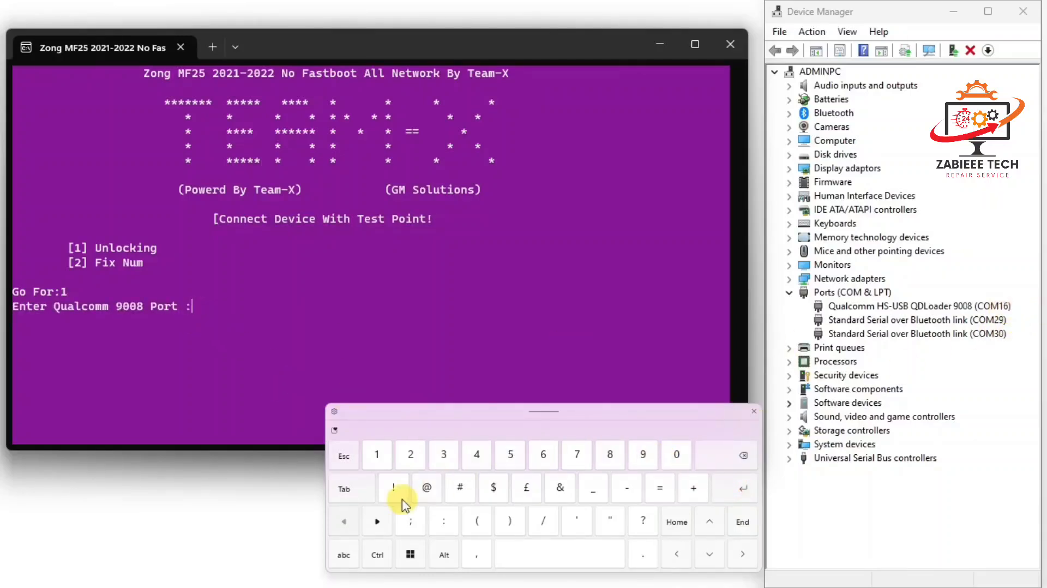
{"action": "type", "text": "16"}
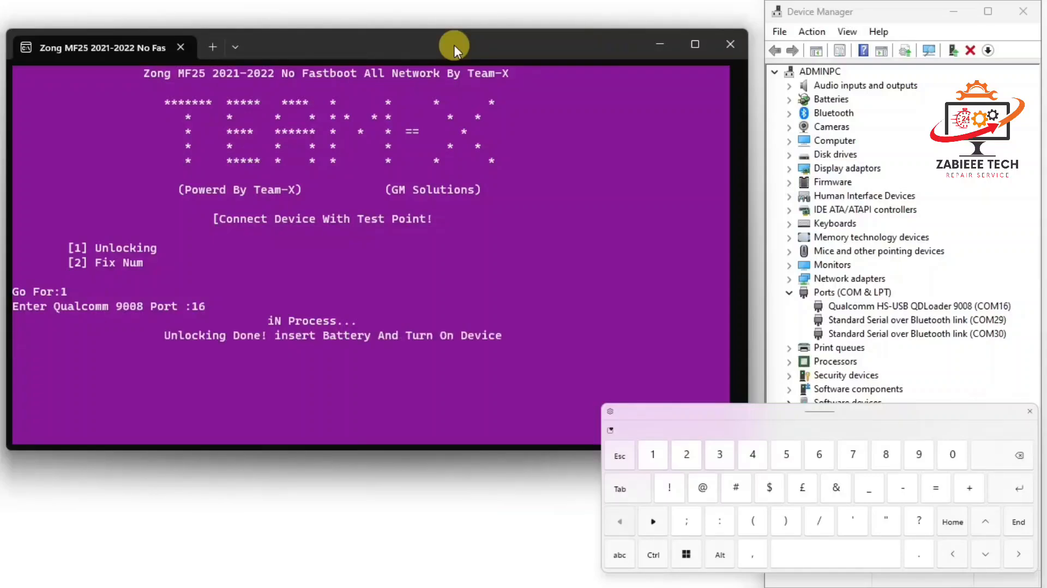
{"action": "mouse_move", "coordinate": [782, 230]}
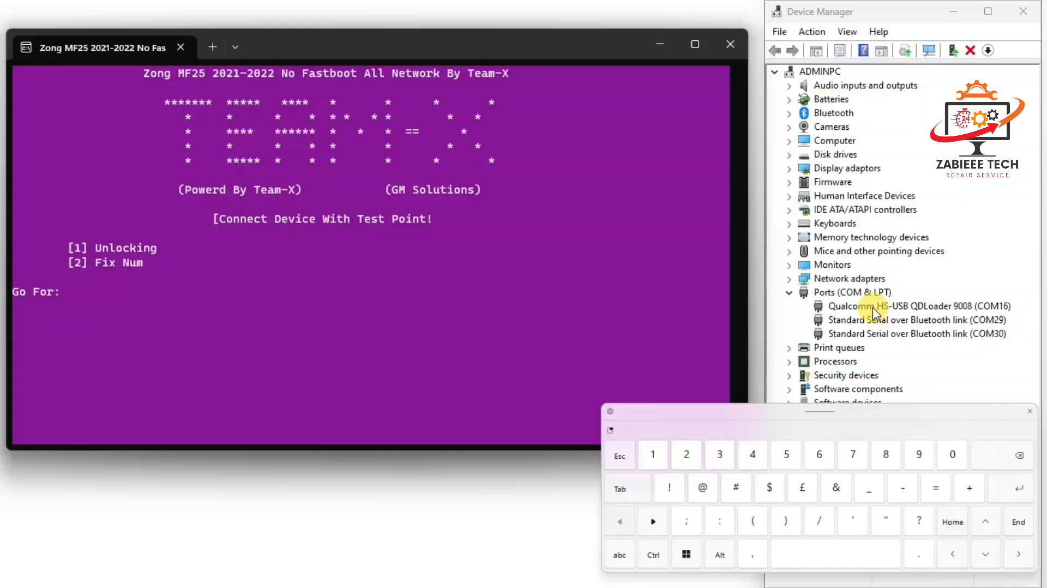
{"action": "scroll", "scroll_direction": "down", "scroll_amount": 3}
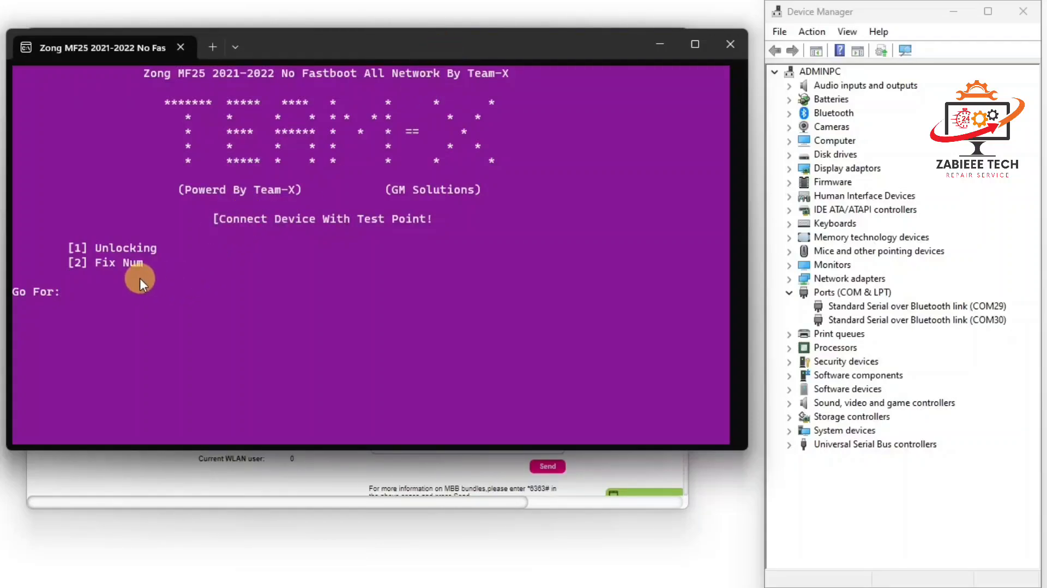
{"action": "left_click", "coordinate": [61, 292]}
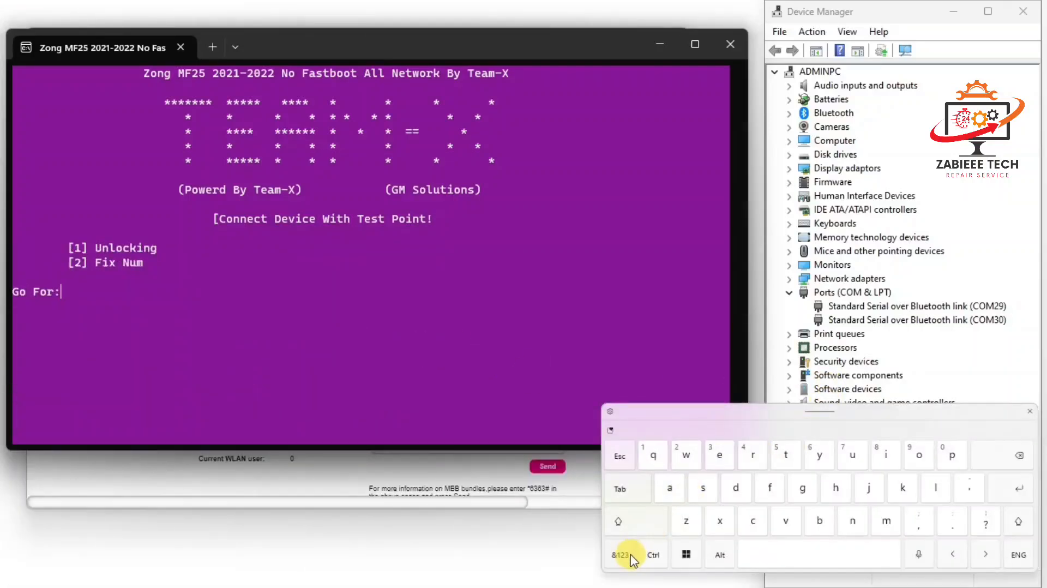
{"action": "left_click", "coordinate": [619, 554]}
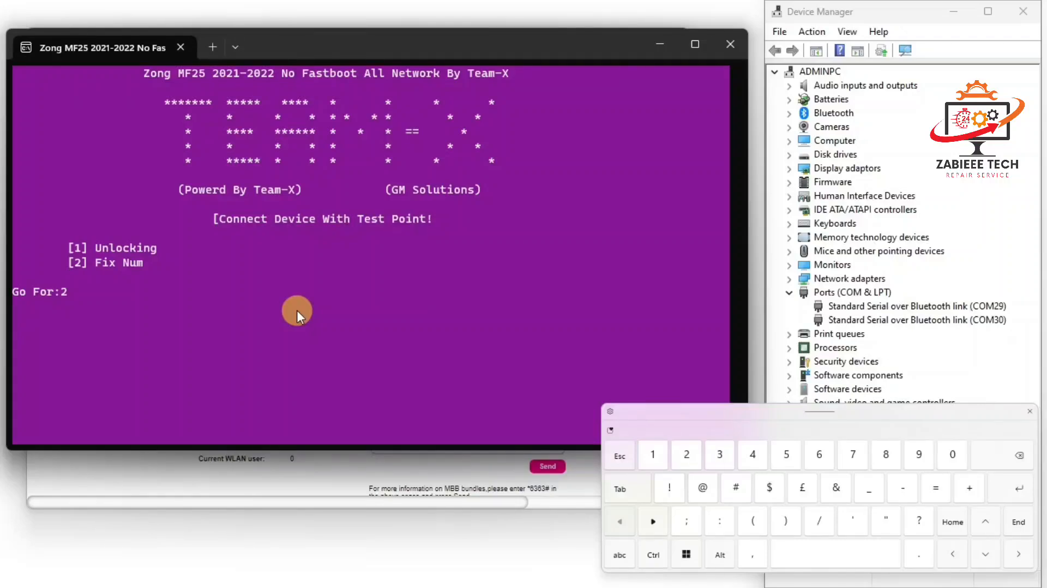
{"action": "mouse_move", "coordinate": [389, 52]}
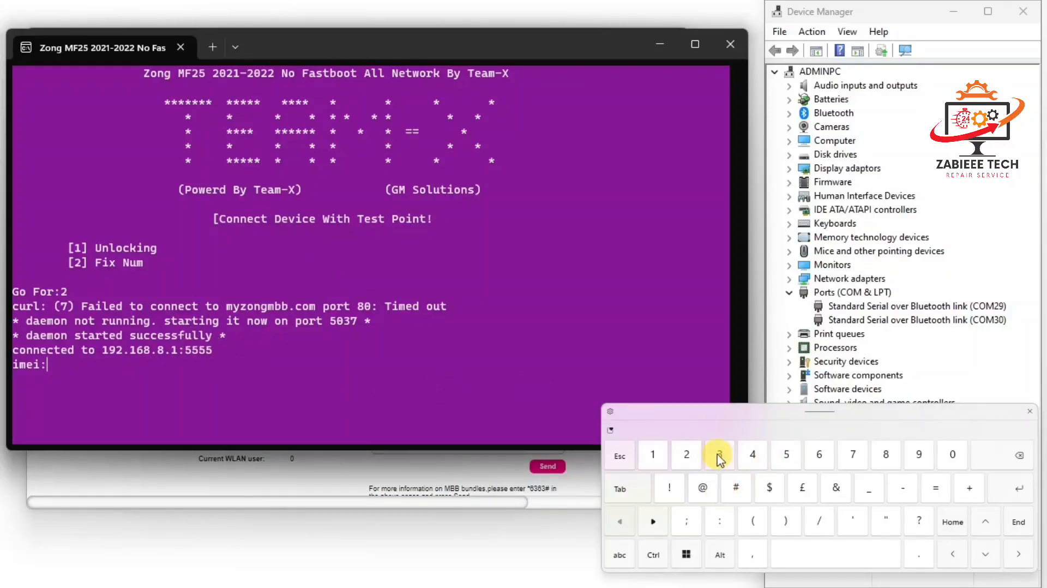
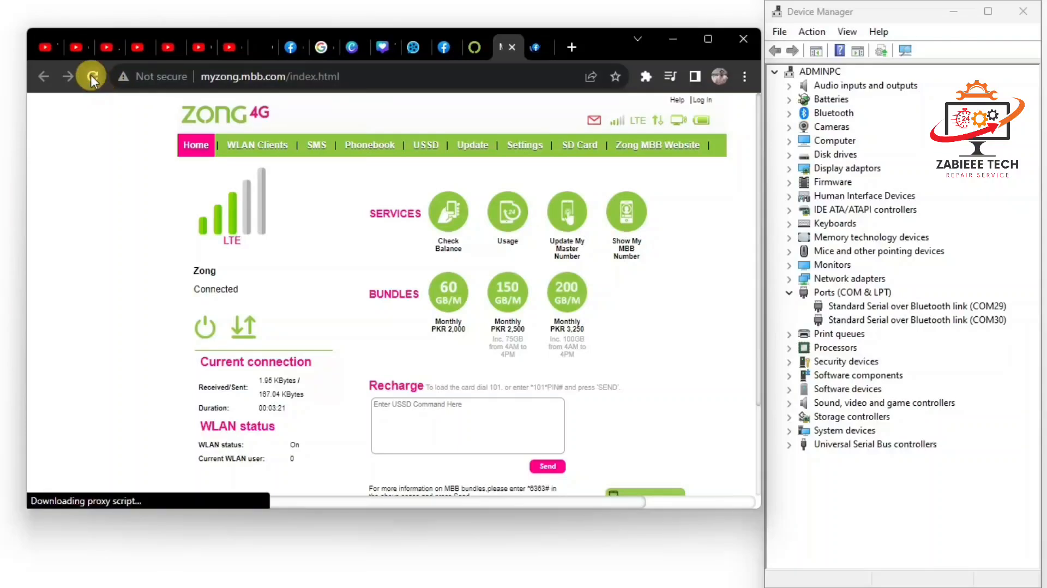
Reload the router page, view the IMEI, return home and minimize the browser
{"action": "left_click", "coordinate": [91, 77]}
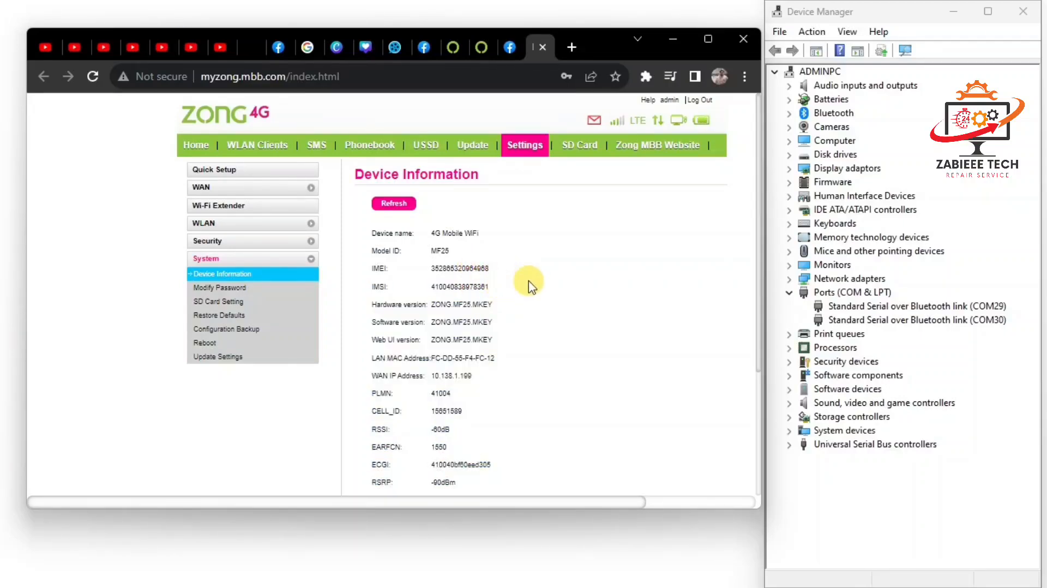
{"action": "left_click", "coordinate": [195, 145]}
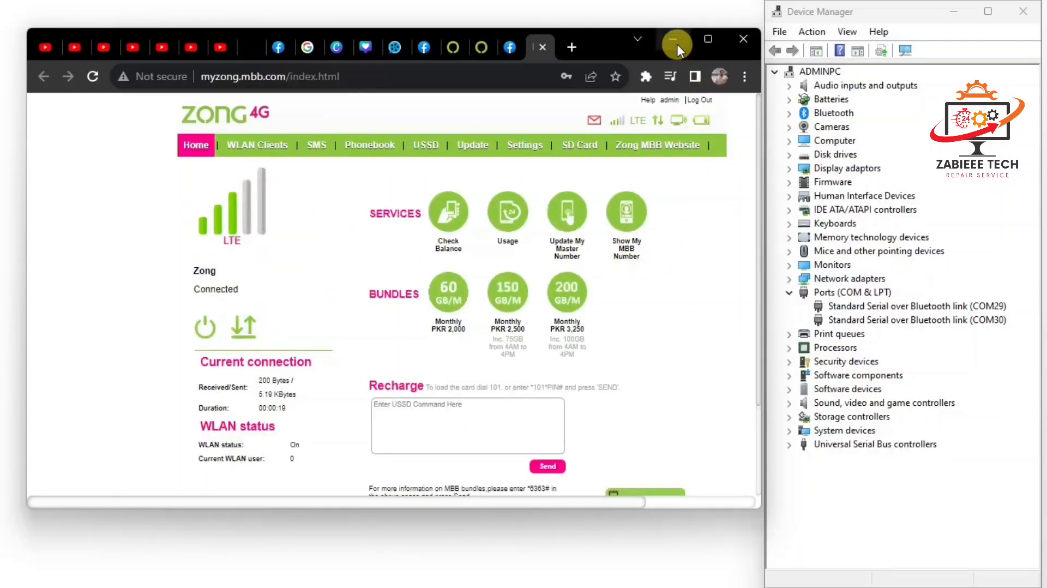
{"action": "left_click", "coordinate": [676, 39]}
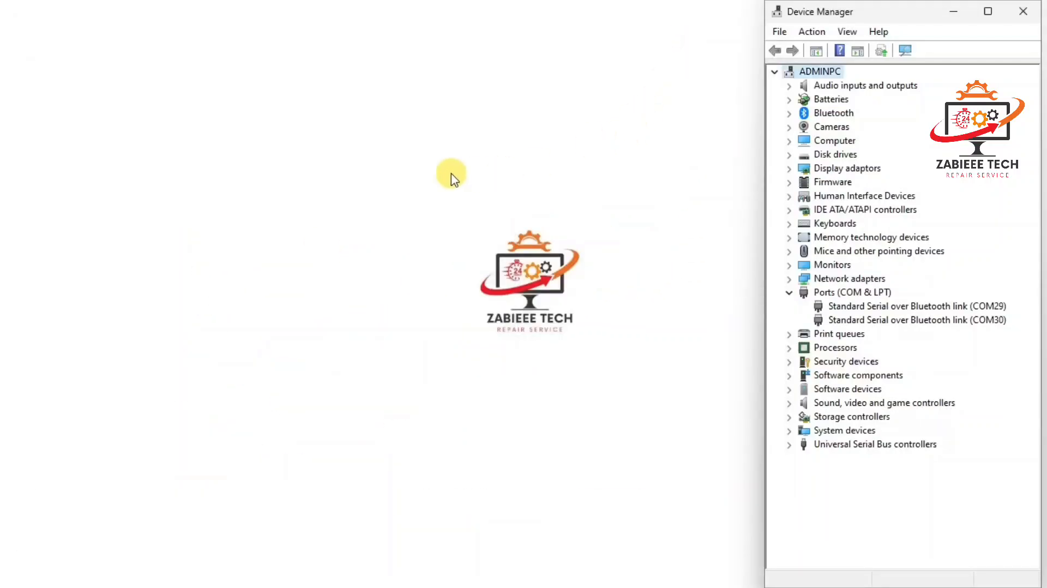